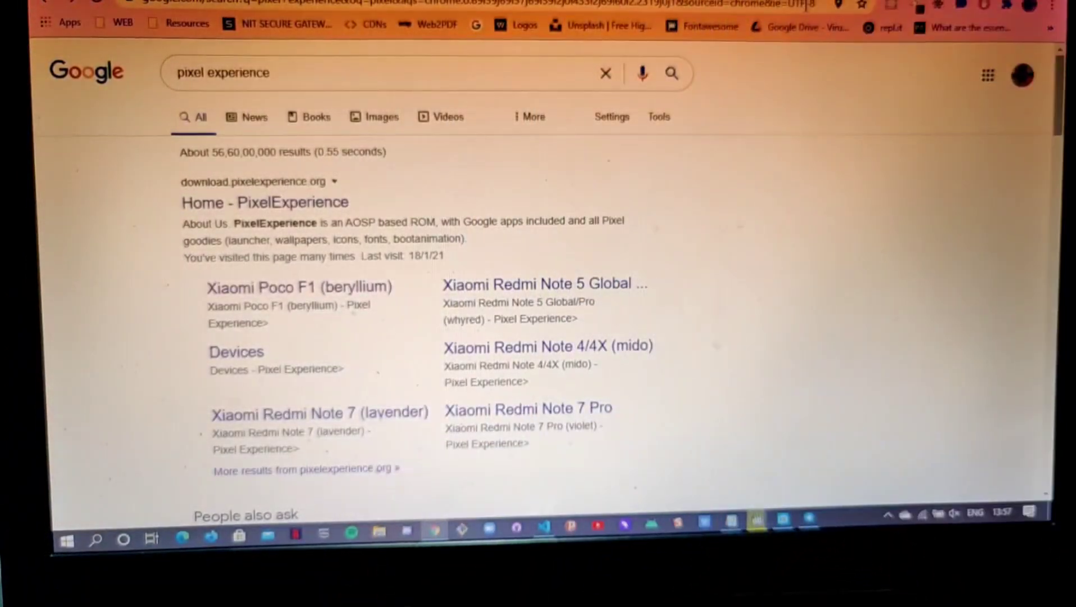
- Open the Poco F1 (beryllium) page and expand the 11 Plus edition 2021/03/11 build
{"action": "left_click", "coordinate": [306, 74]}
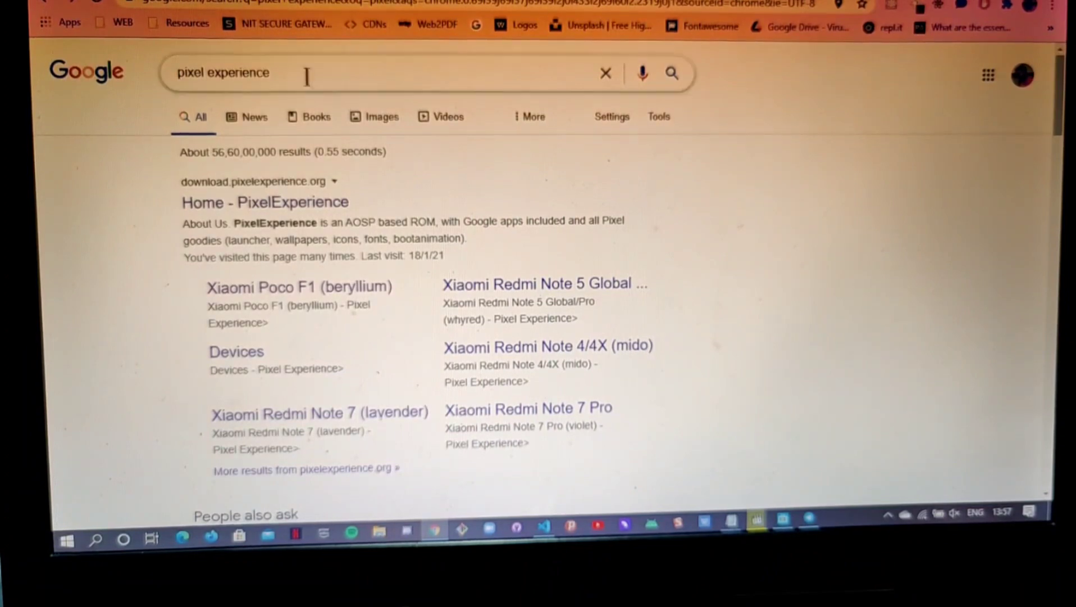
{"action": "mouse_move", "coordinate": [297, 287]}
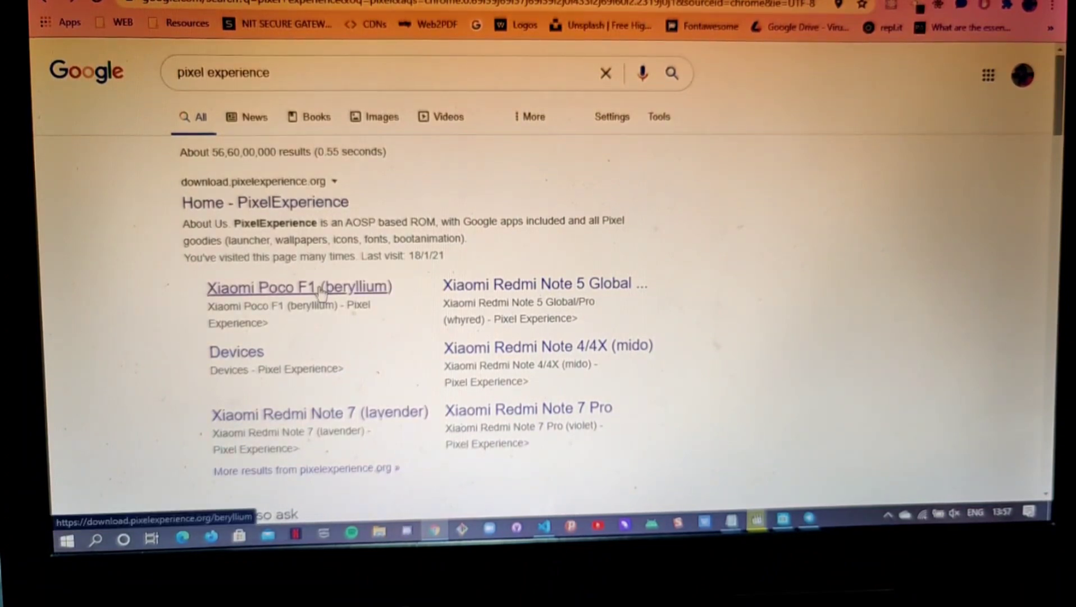
{"action": "left_click", "coordinate": [299, 287]}
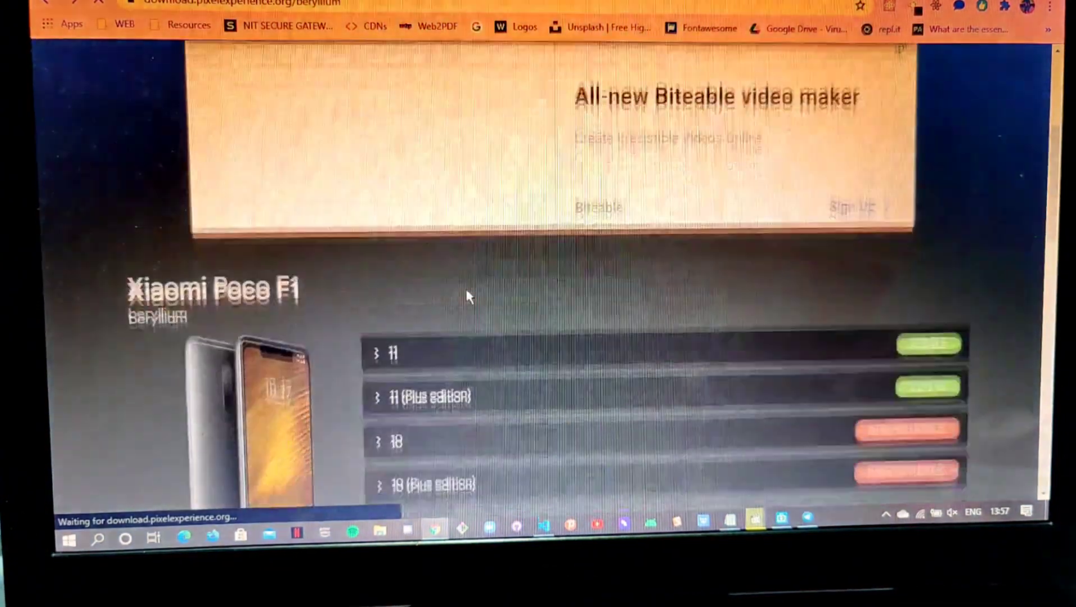
{"action": "scroll", "scroll_direction": "down", "scroll_amount": 3}
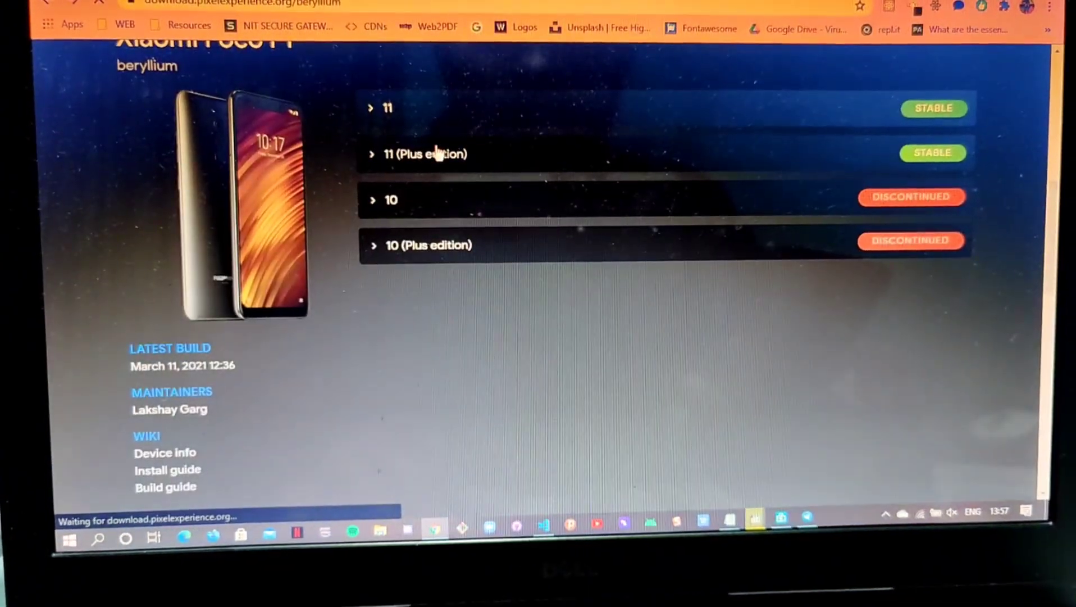
{"action": "left_click", "coordinate": [425, 154]}
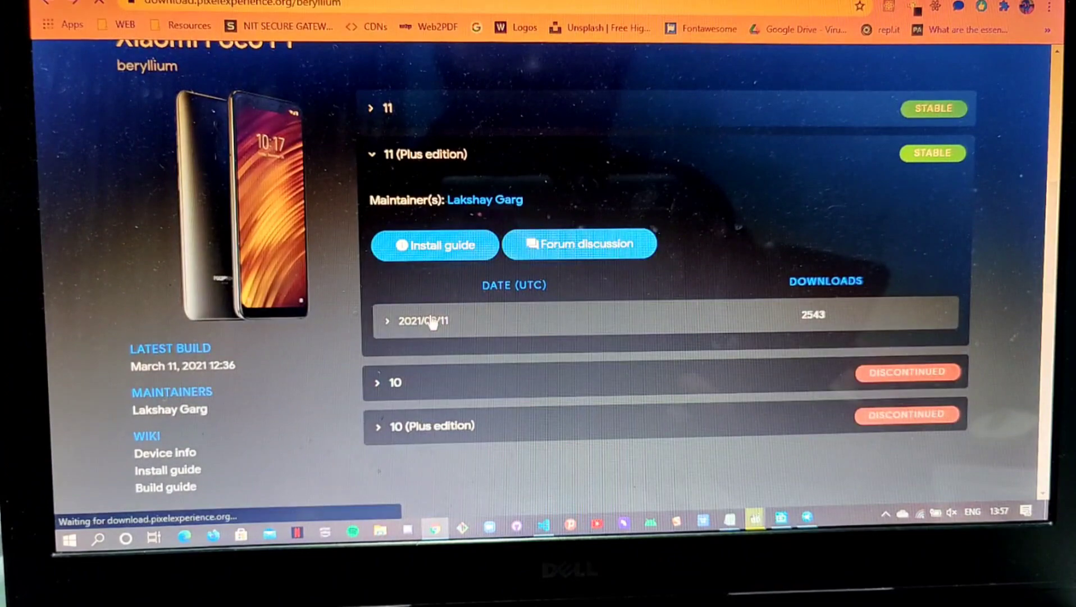
{"action": "left_click", "coordinate": [422, 321]}
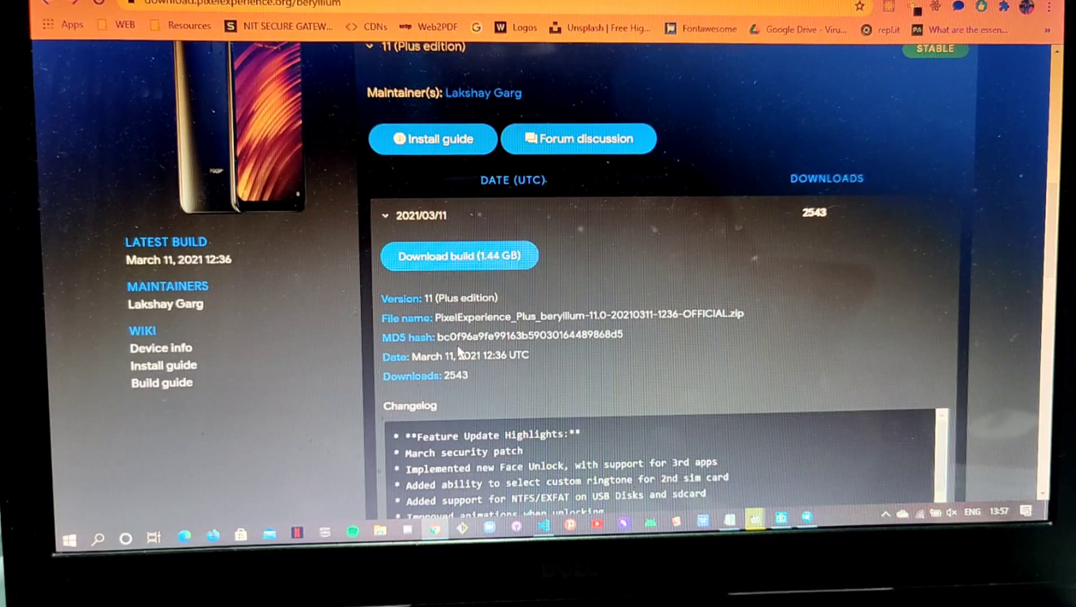
{"action": "mouse_move", "coordinate": [504, 186]}
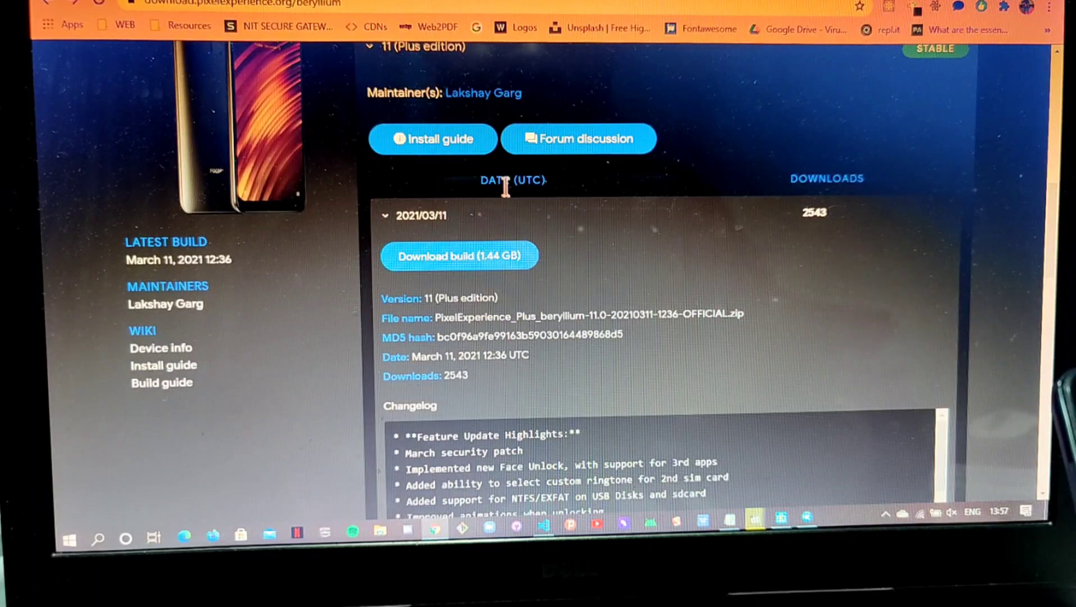